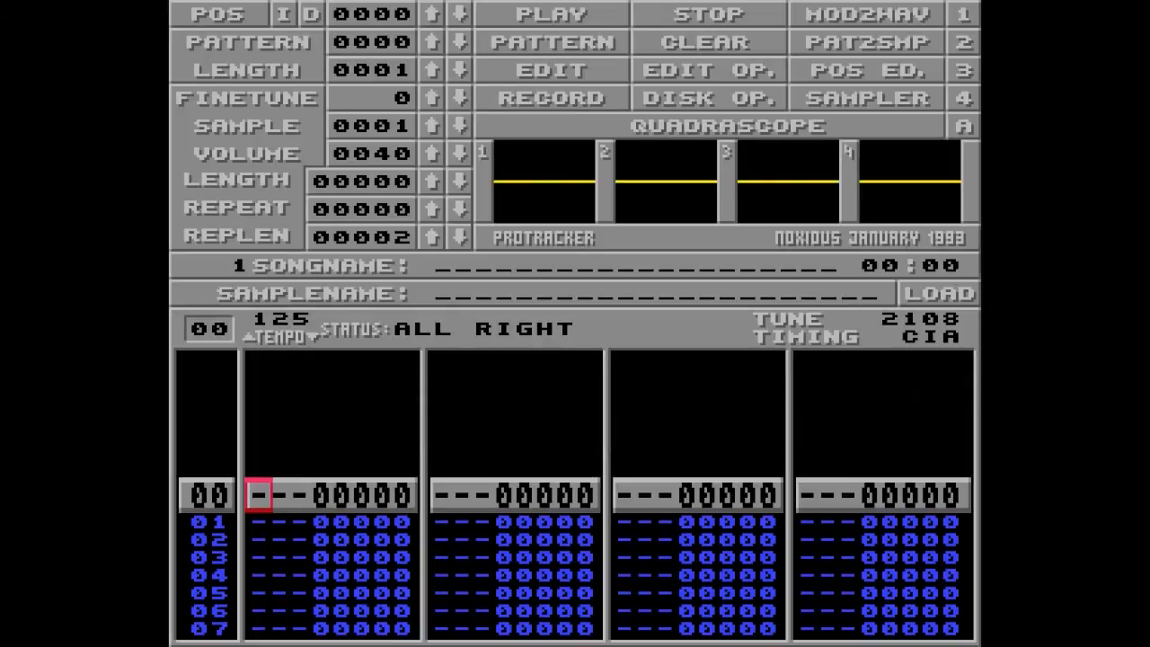
pyautogui.moveTo(686, 279)
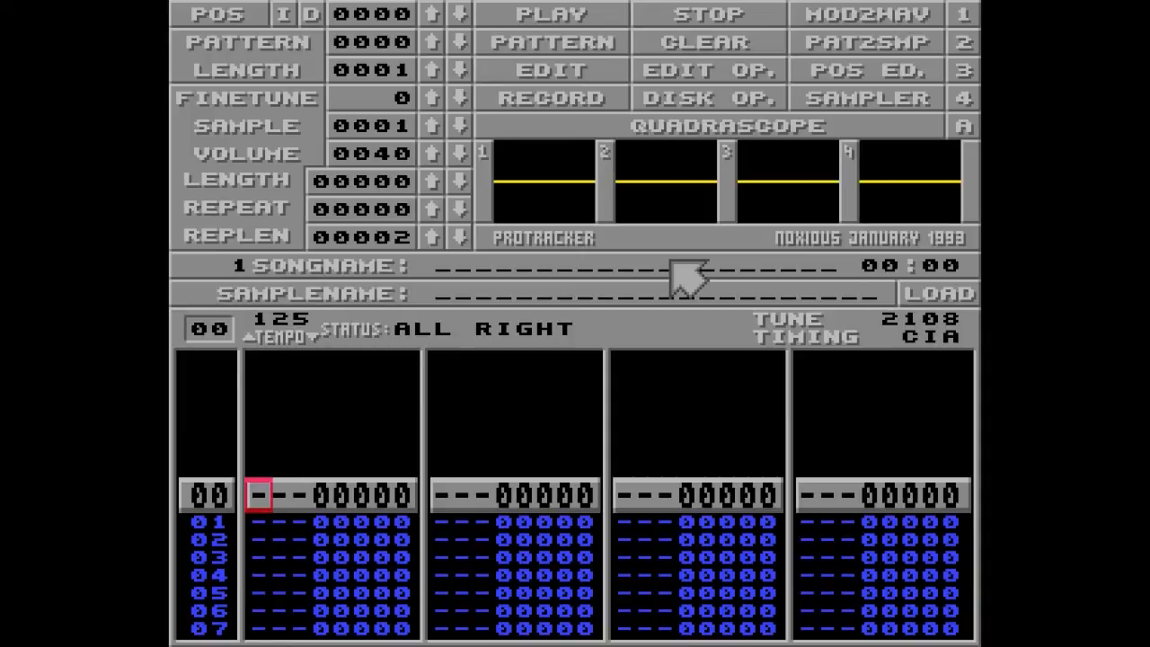
pyautogui.moveTo(790, 162)
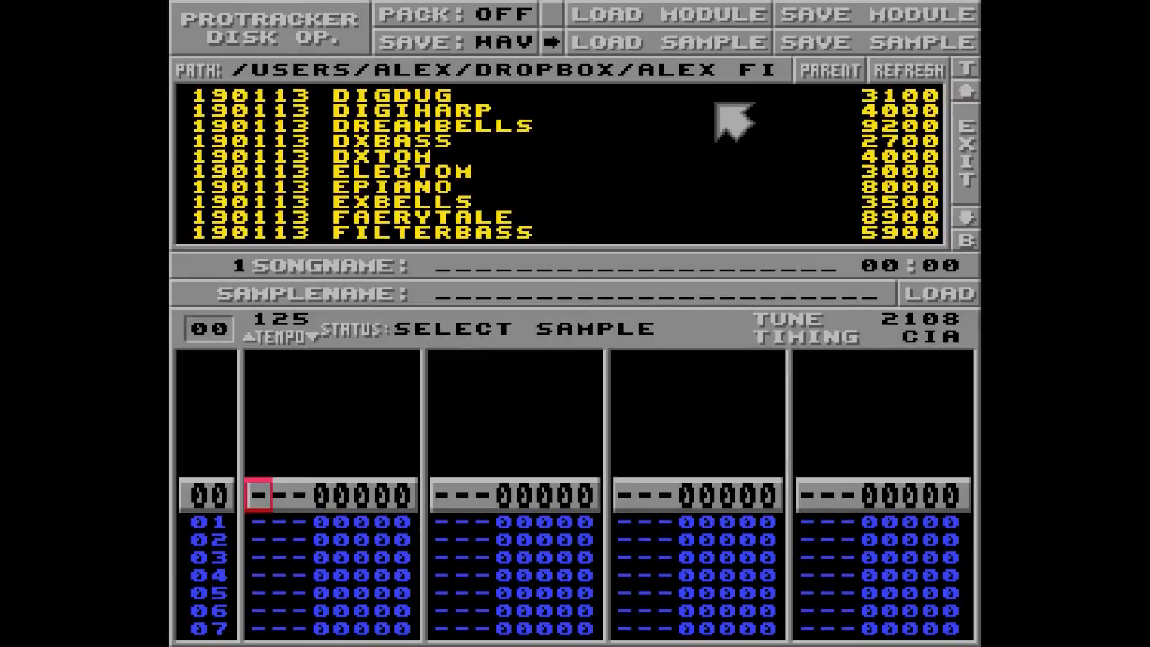
pyautogui.moveTo(701, 108)
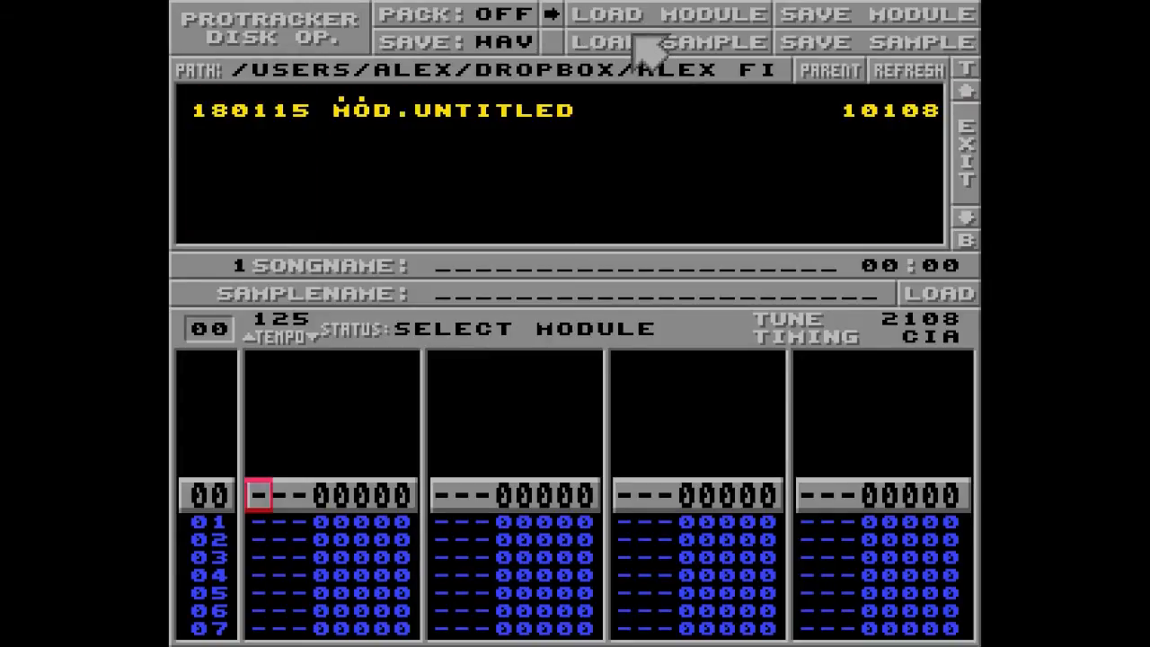
# Load the EPIANO sample from the Disk Op. sample list into slot 1 as raw data
pyautogui.click(666, 41)
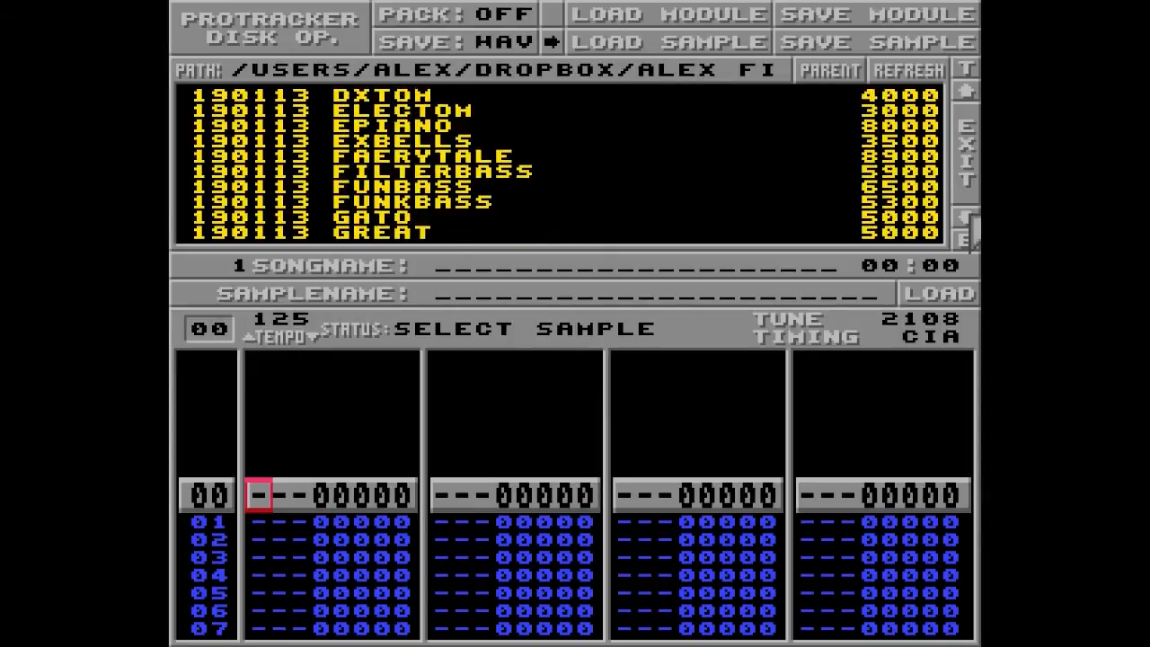
pyautogui.moveTo(422, 144)
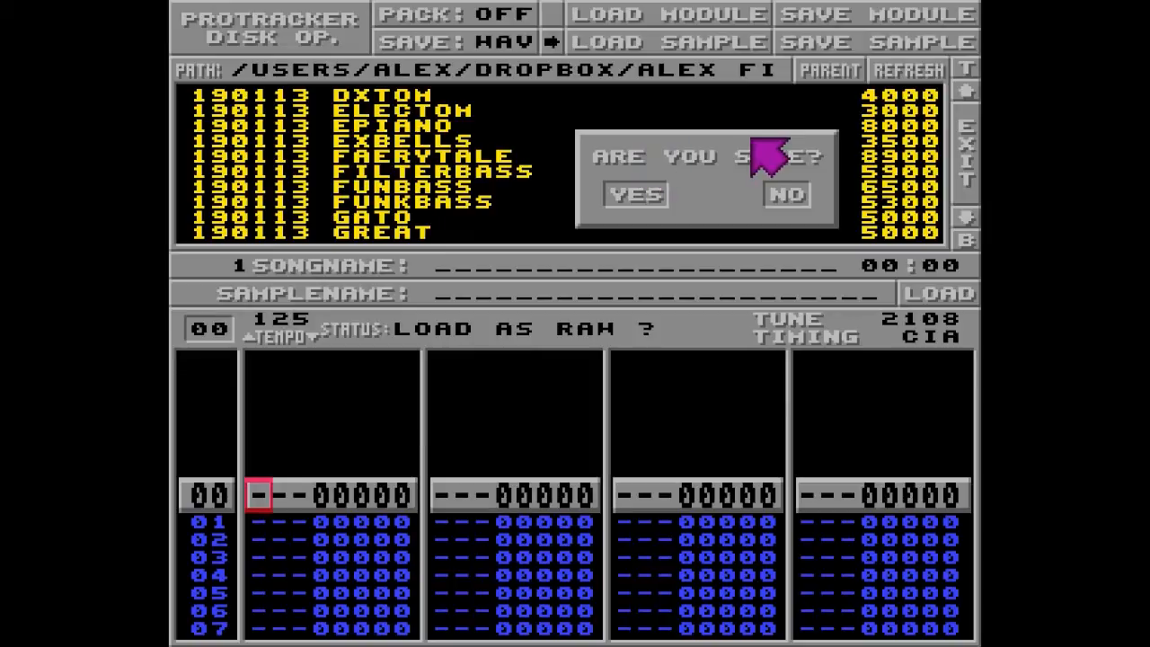
pyautogui.moveTo(734, 184)
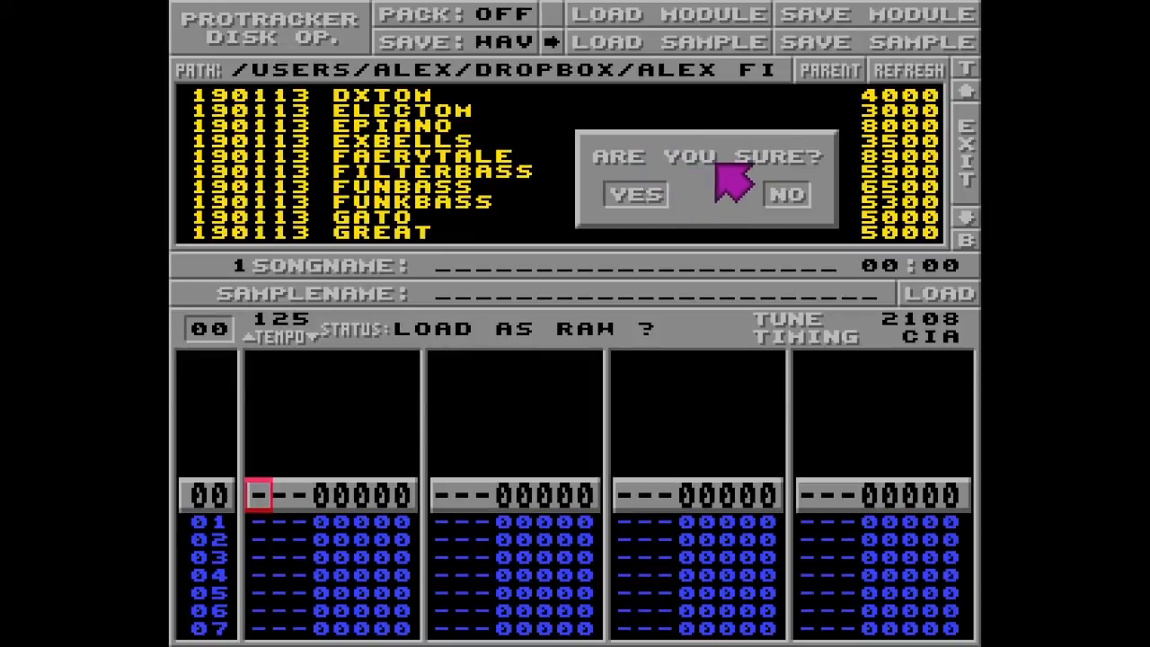
pyautogui.moveTo(661, 212)
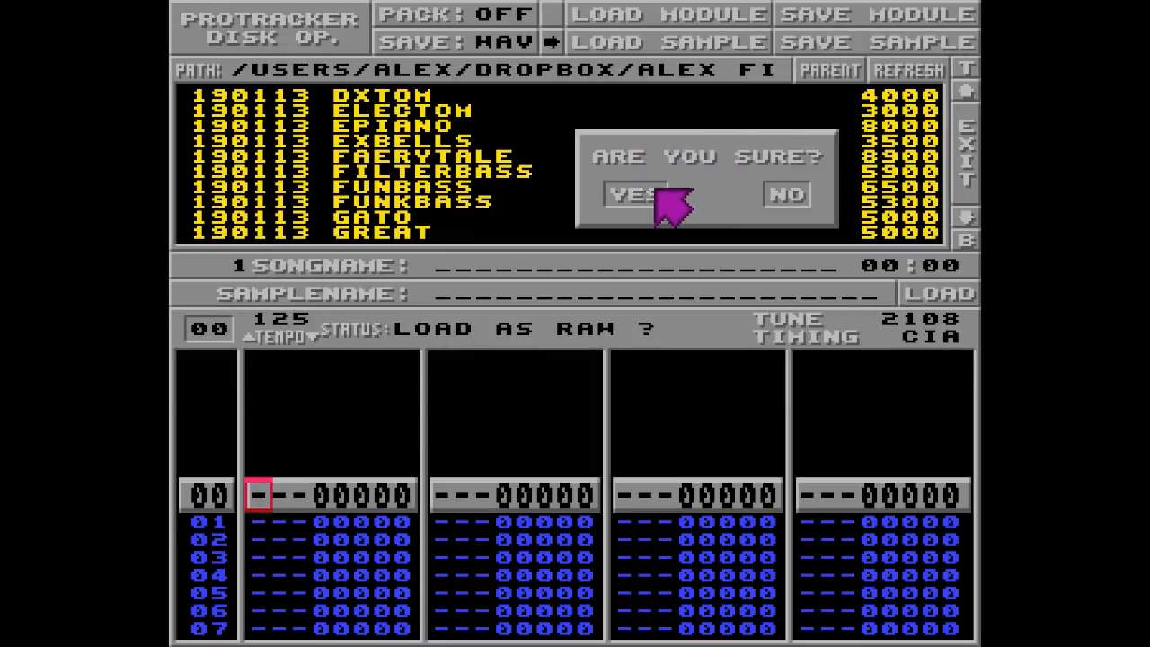
pyautogui.click(634, 194)
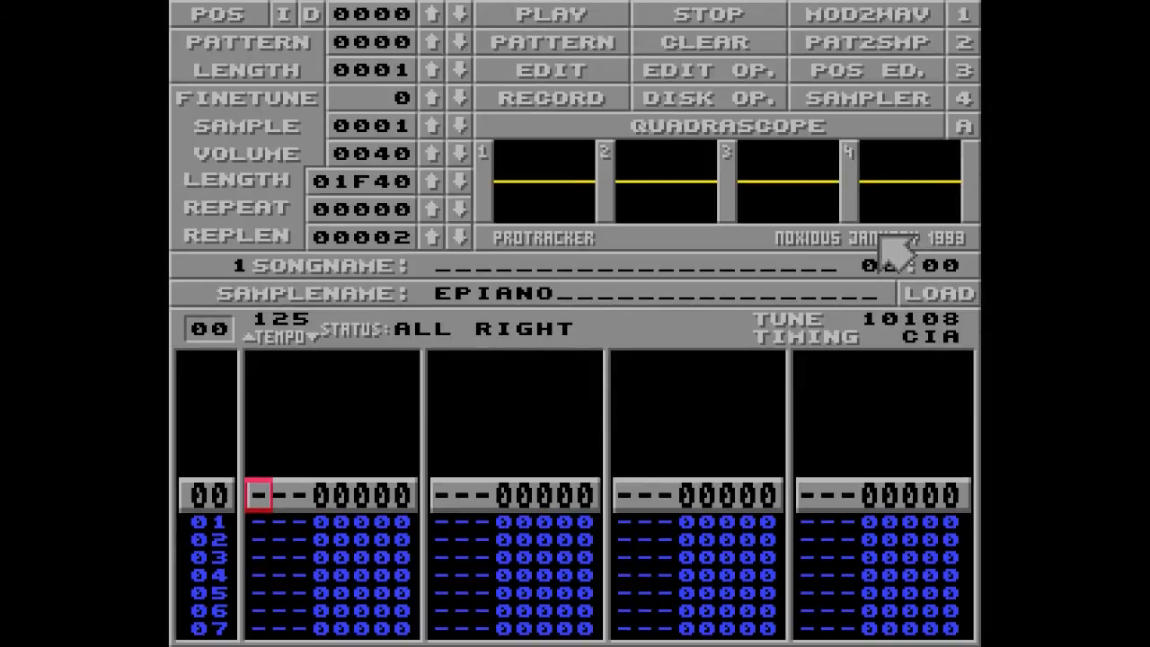
pyautogui.moveTo(836, 143)
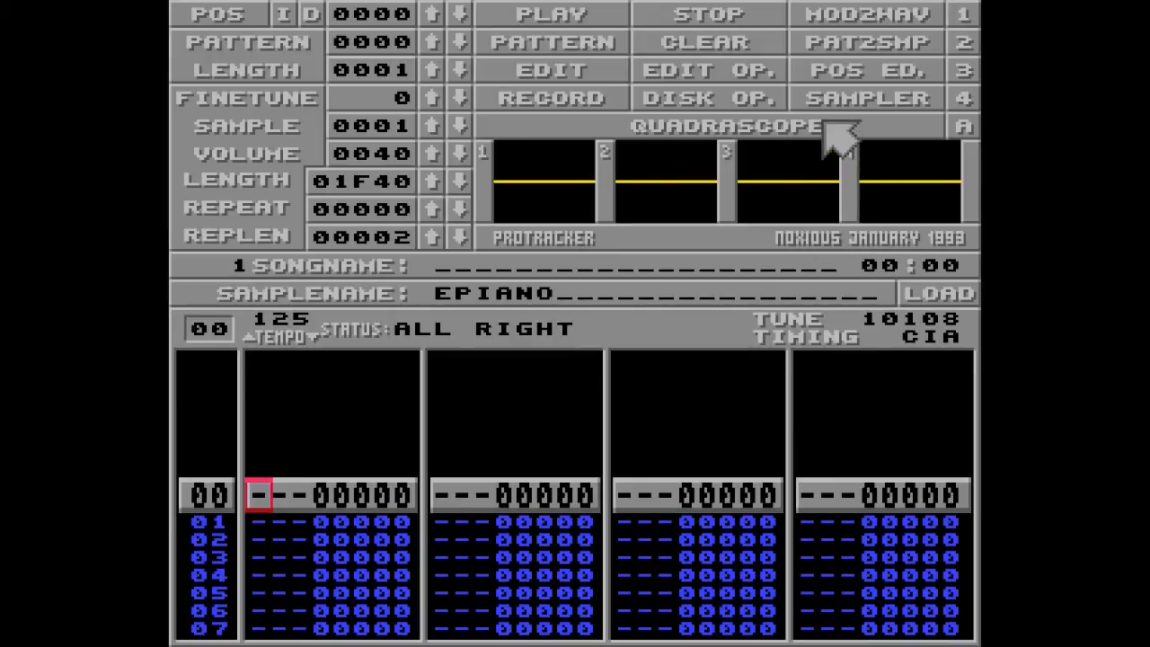
pyautogui.click(866, 97)
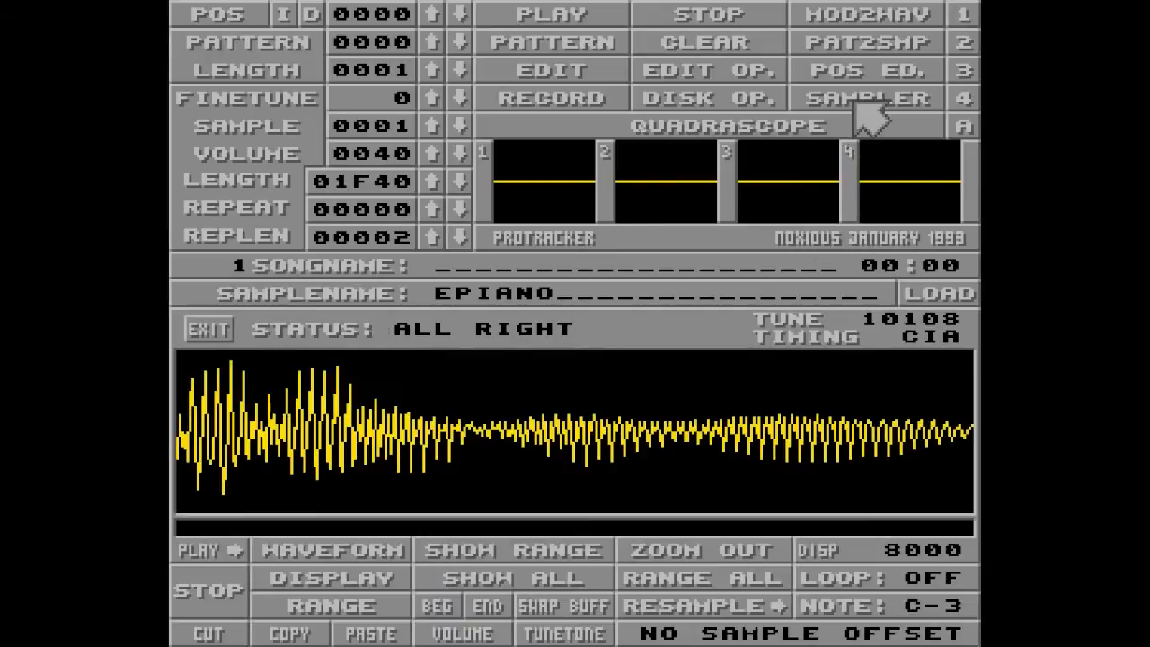
pyautogui.click(611, 441)
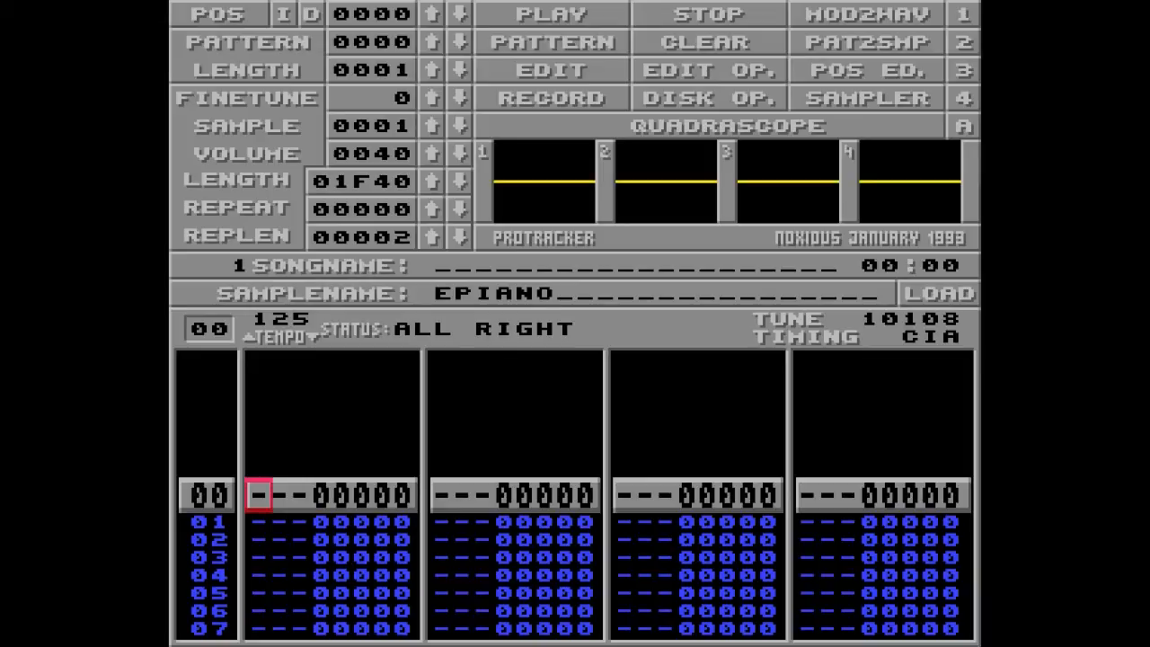
# Record the ascending notes C-2 to G-2 with sample 1 into rows 00–04 of channel 1
pyautogui.press('q')
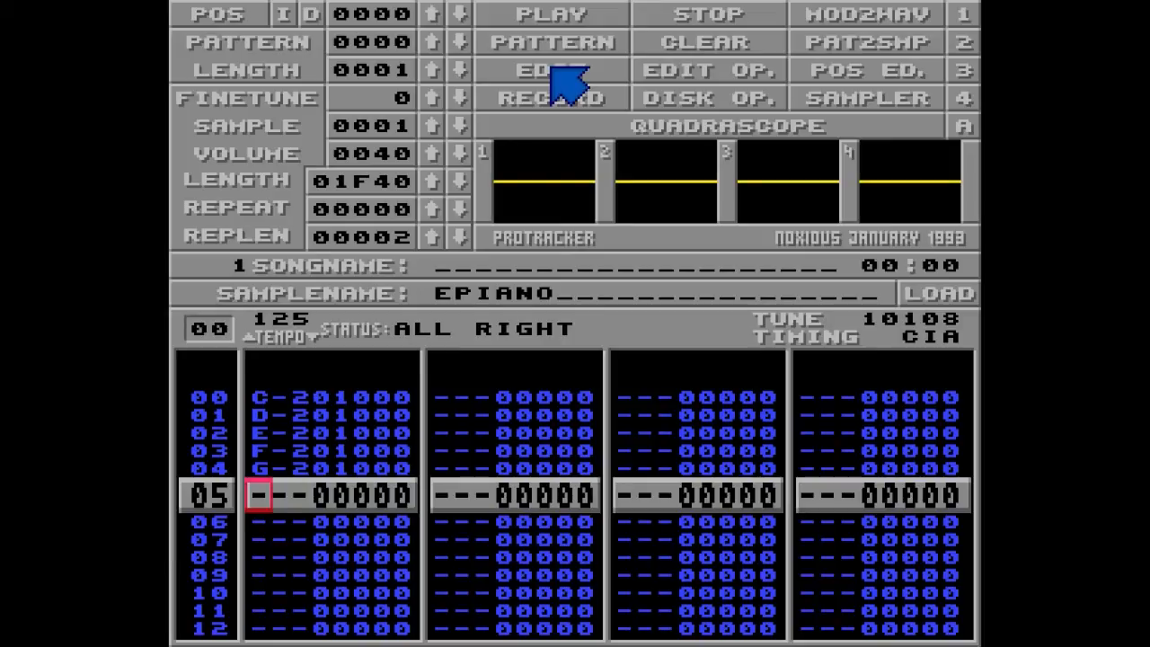
pyautogui.moveTo(704, 26)
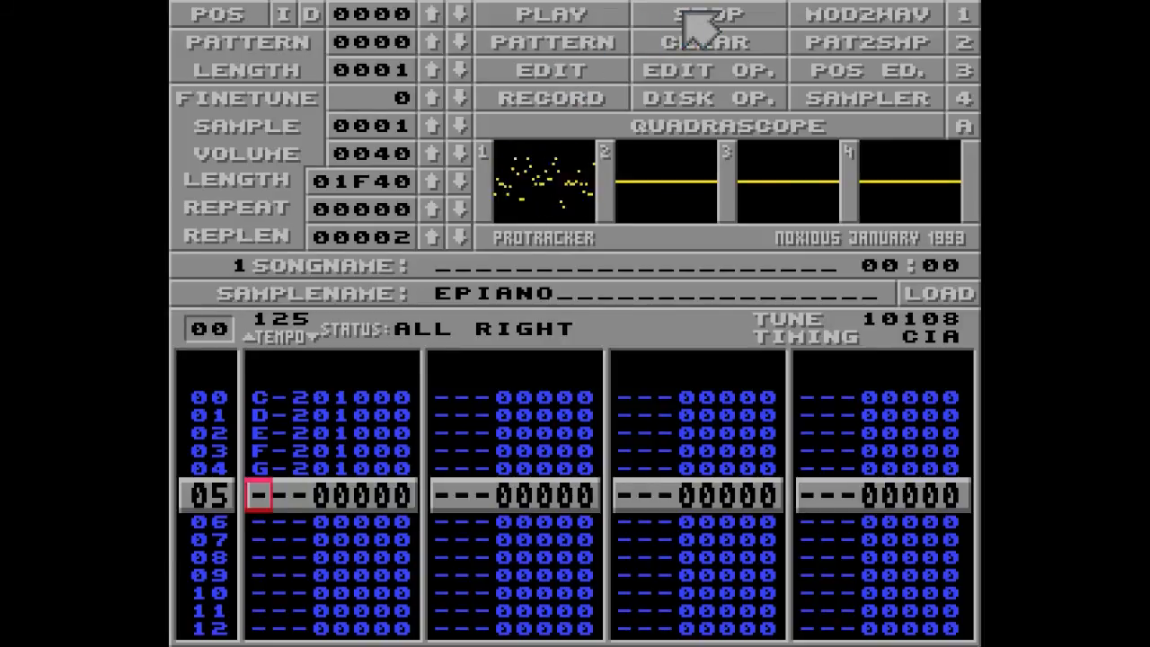
pyautogui.click(709, 14)
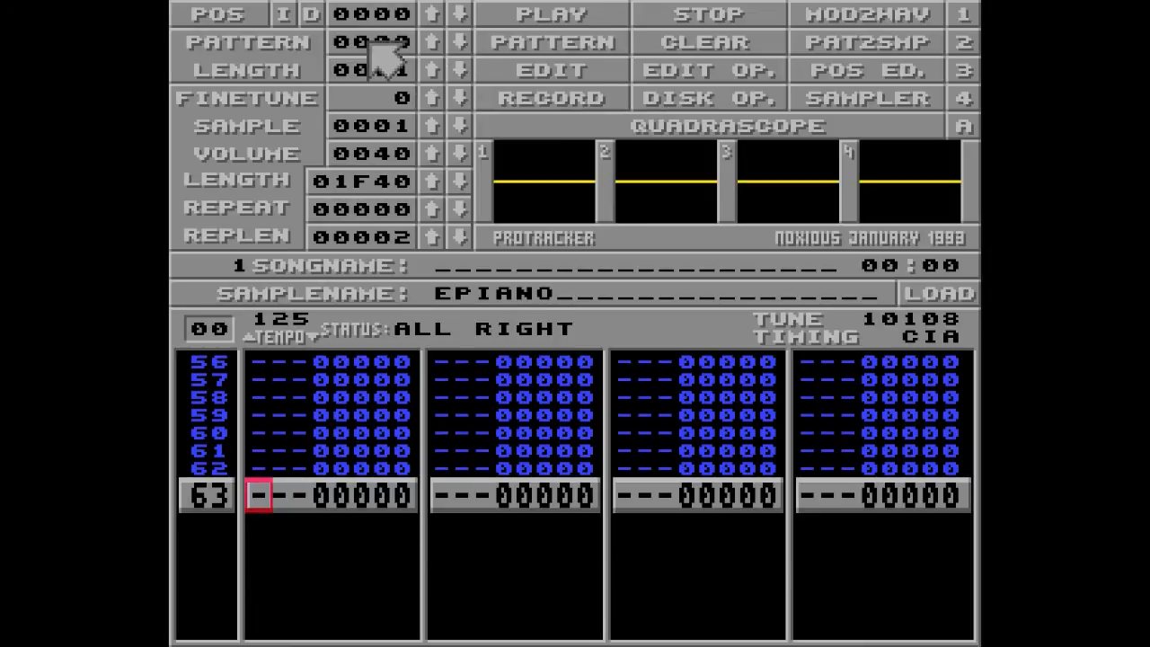
pyautogui.click(460, 43)
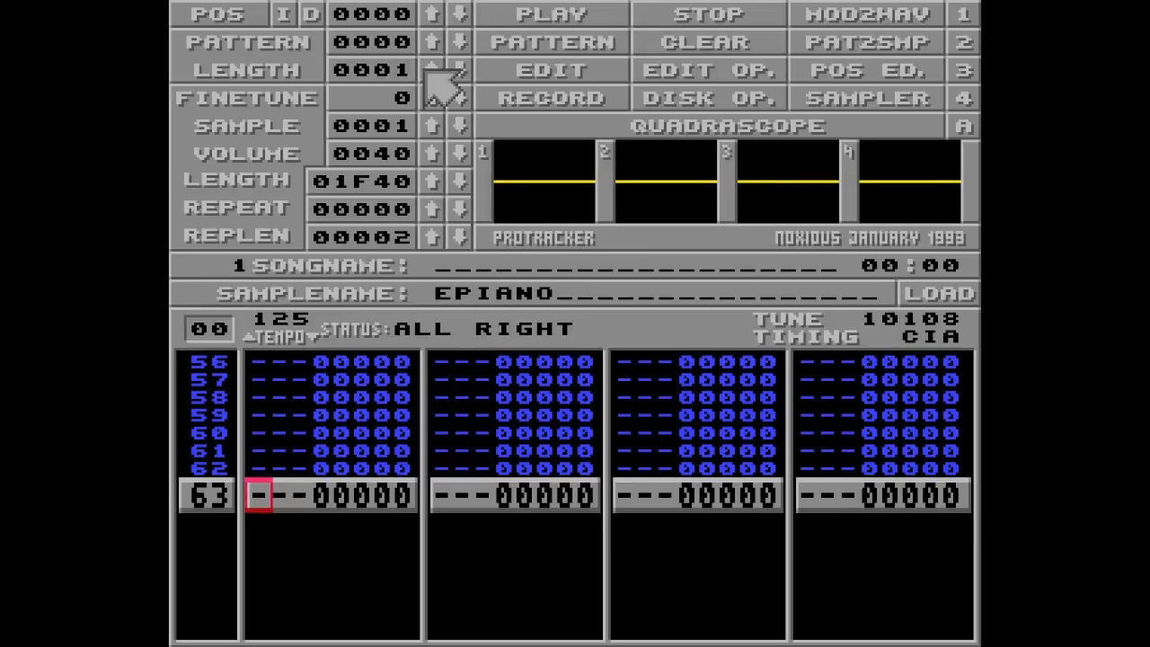
pyautogui.moveTo(566, 86)
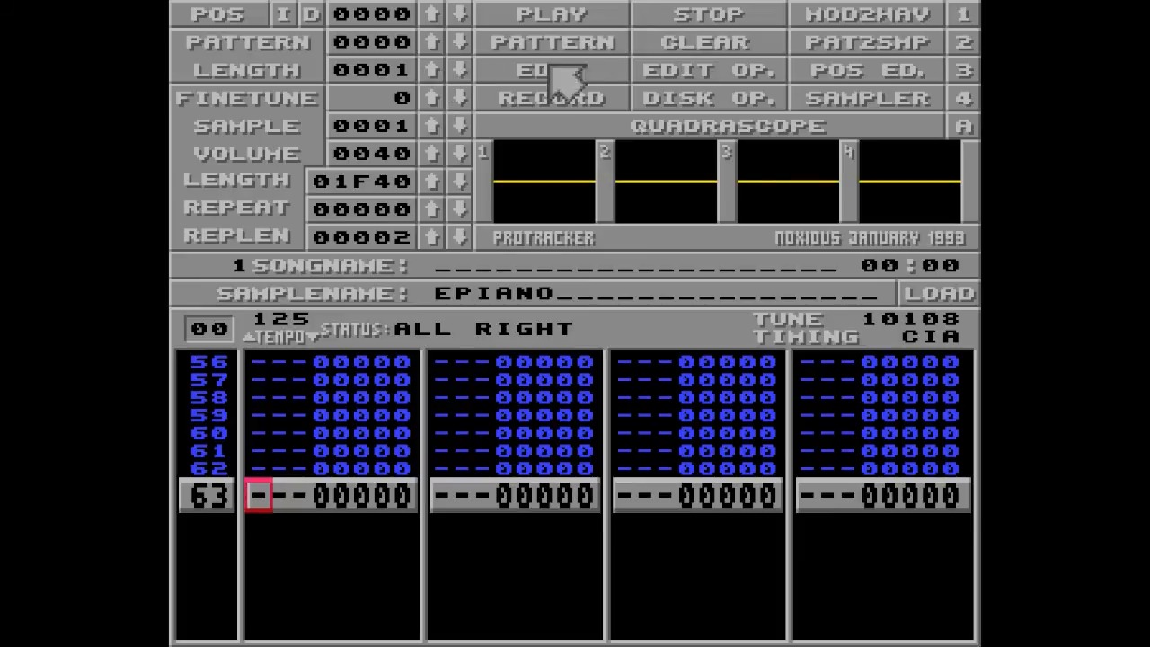
pyautogui.moveTo(787, 87)
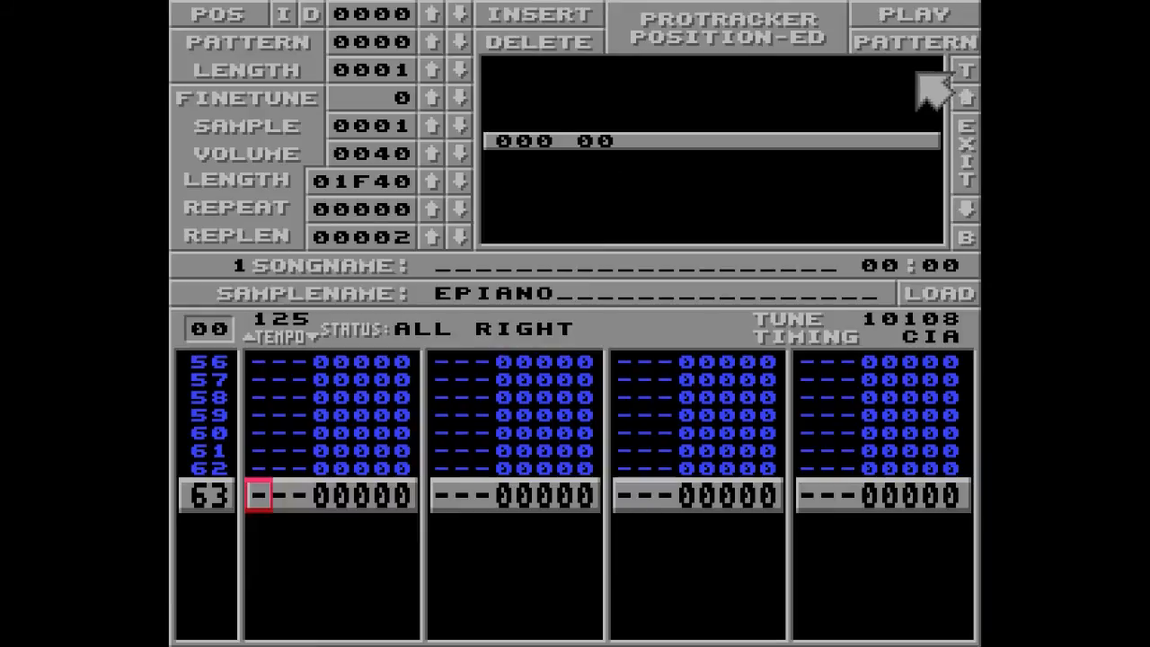
pyautogui.moveTo(566, 176)
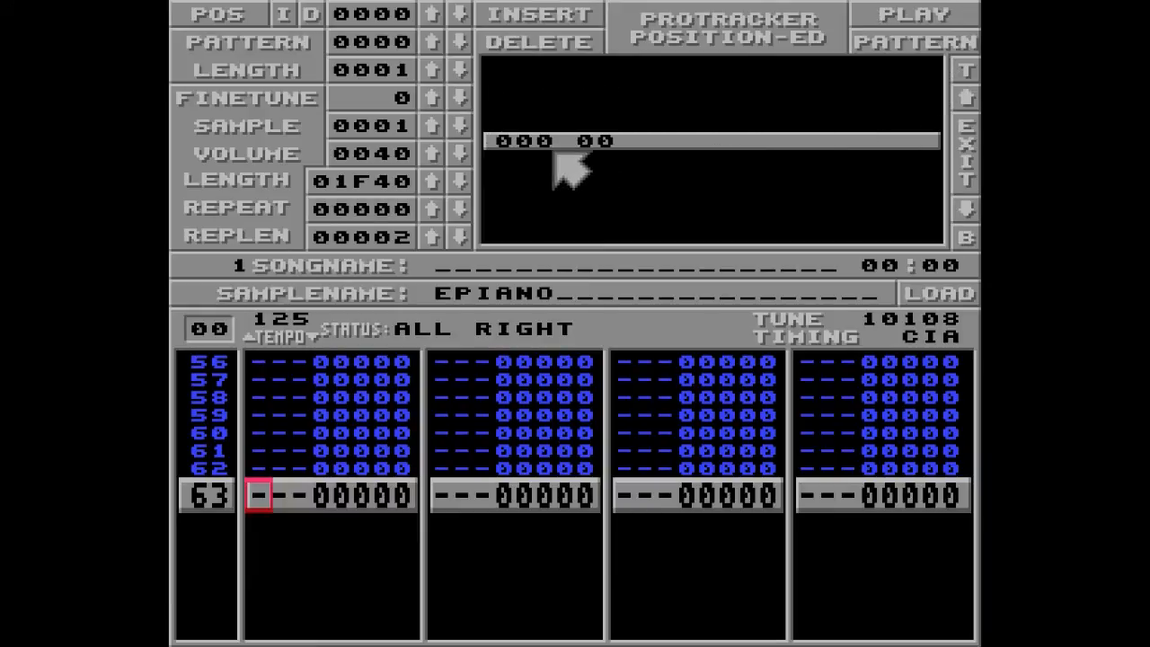
pyautogui.moveTo(638, 183)
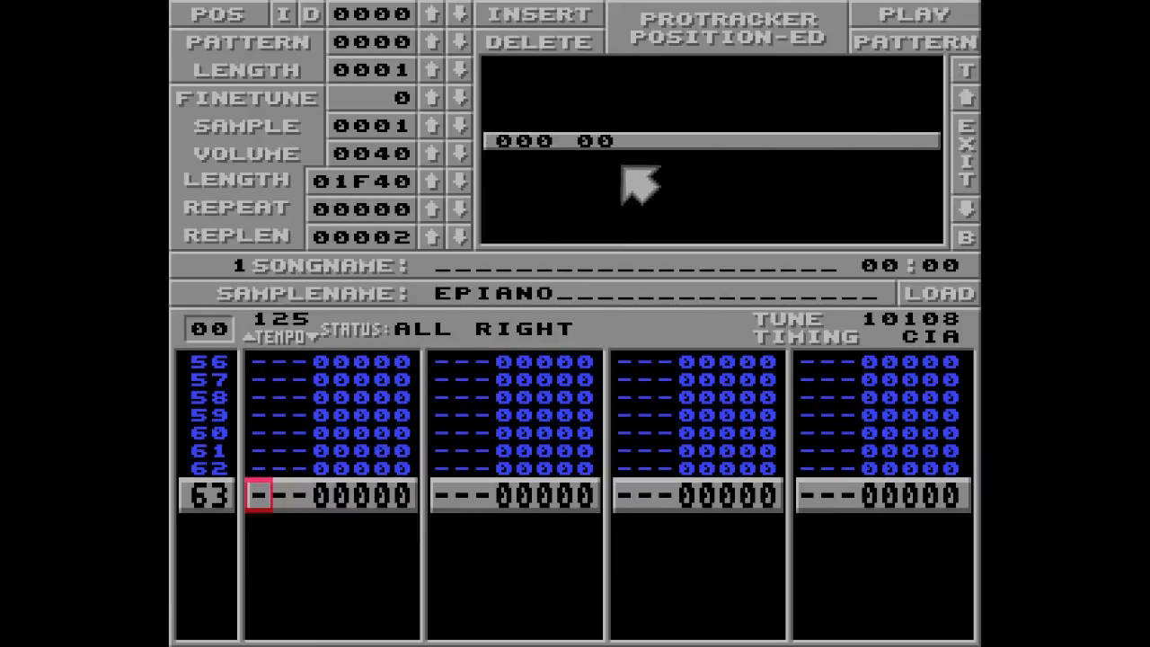
pyautogui.moveTo(632, 171)
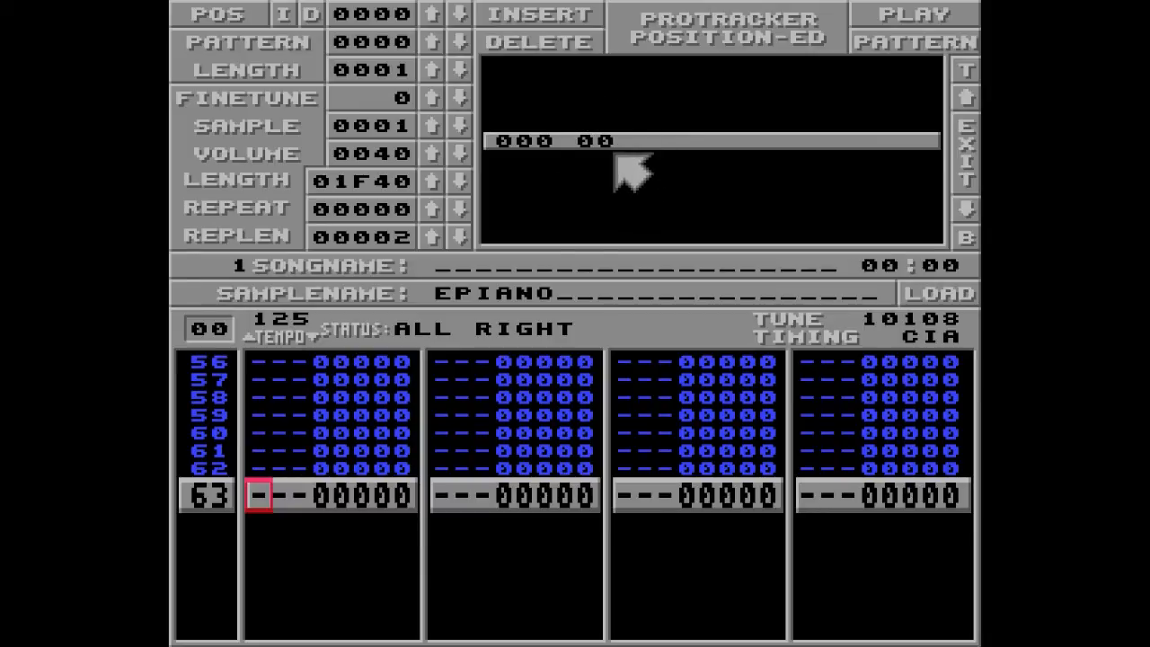
pyautogui.moveTo(566, 33)
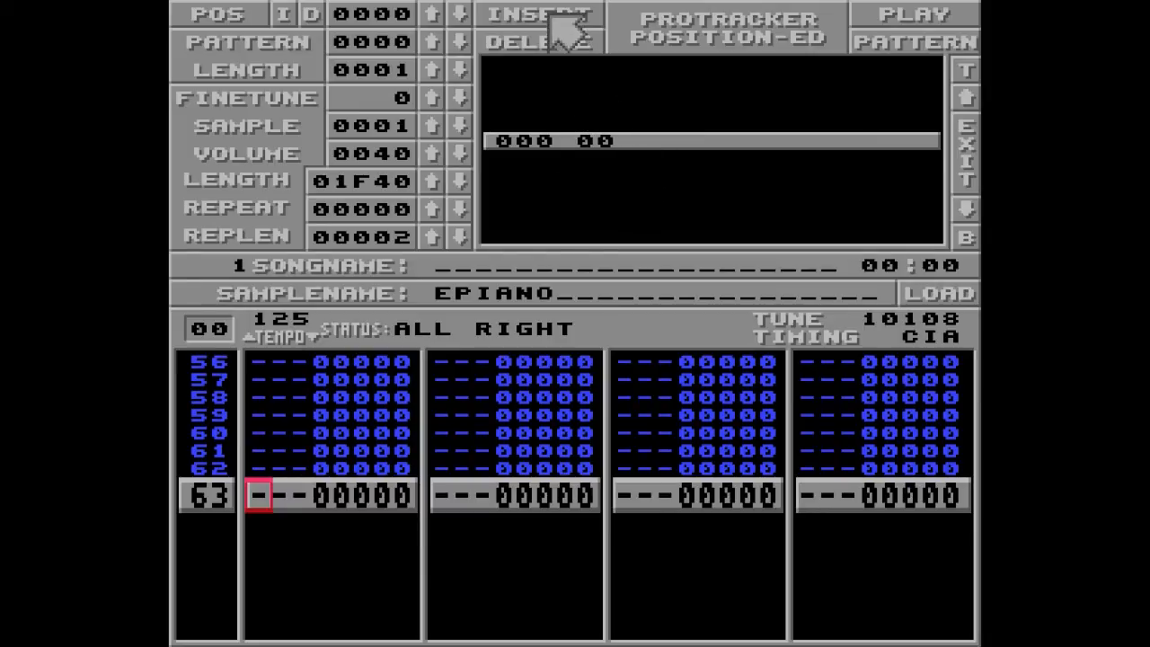
# Insert song position 001 set to pattern 01 and leave the position editor
pyautogui.click(540, 14)
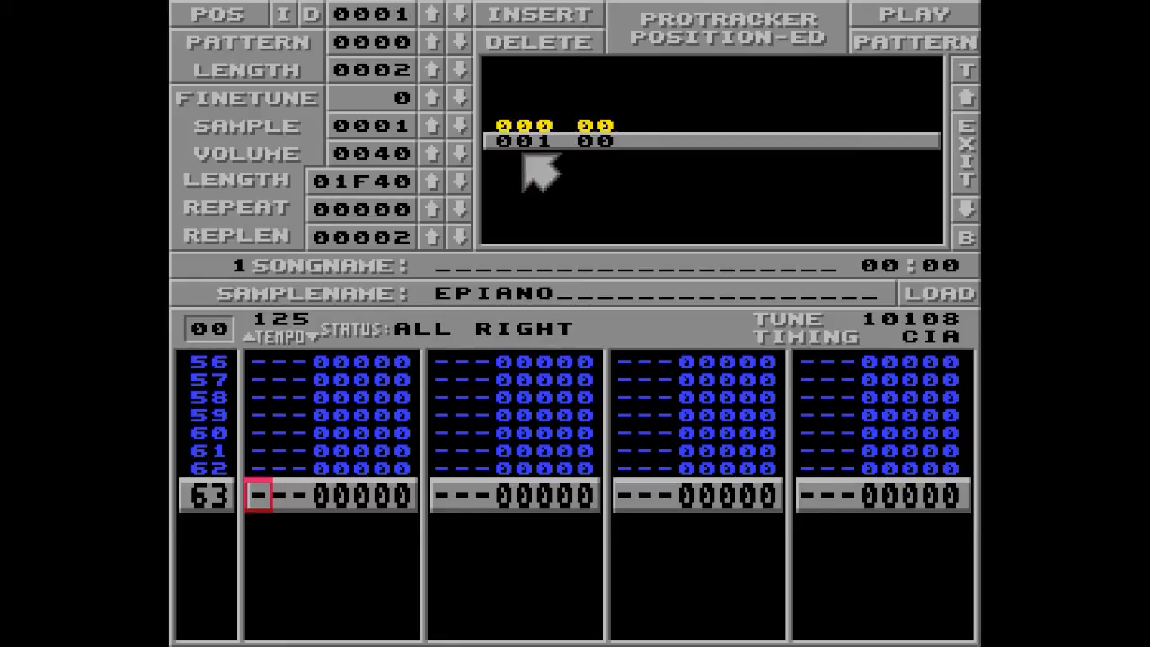
pyautogui.moveTo(620, 165)
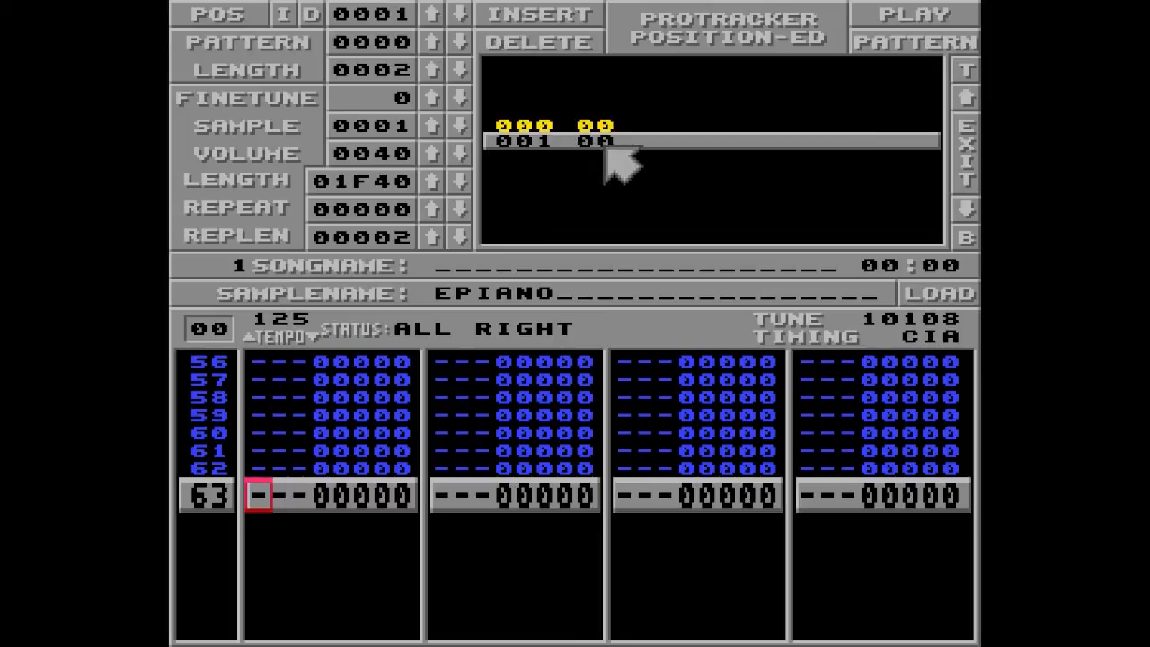
pyautogui.moveTo(584, 99)
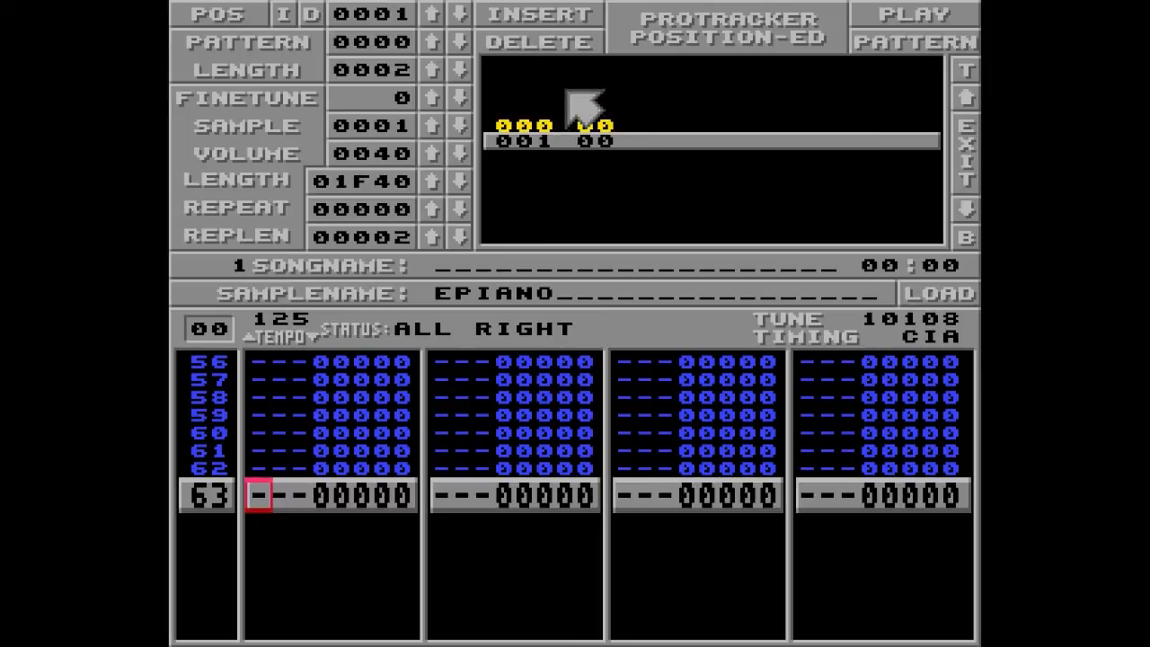
pyautogui.click(431, 42)
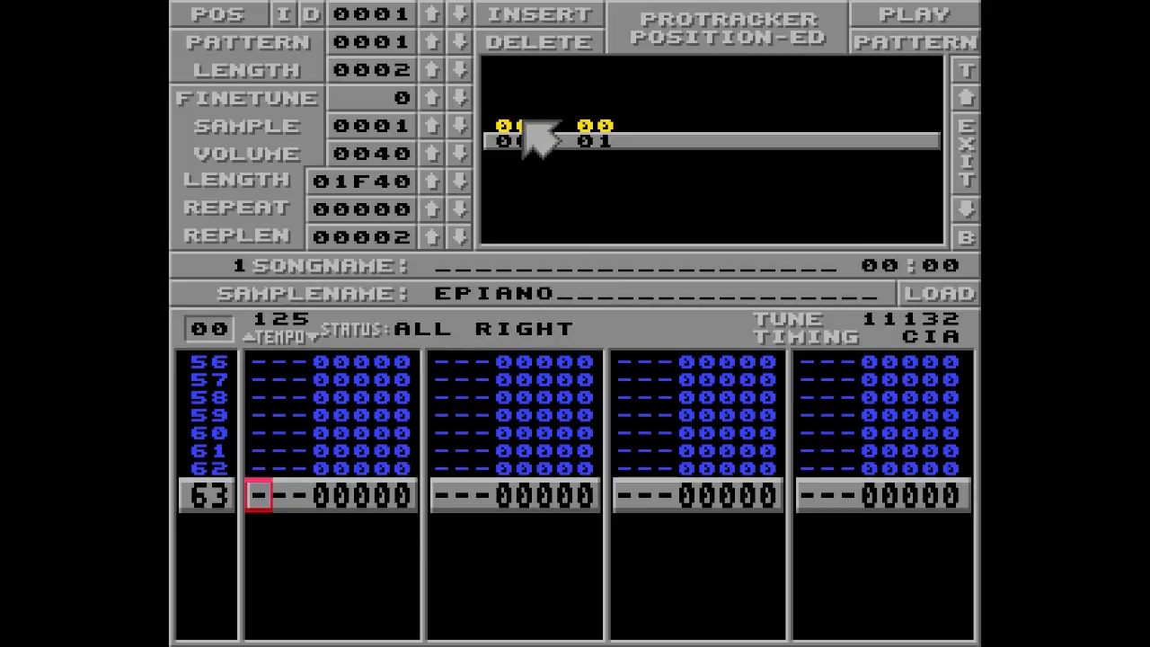
pyautogui.click(459, 14)
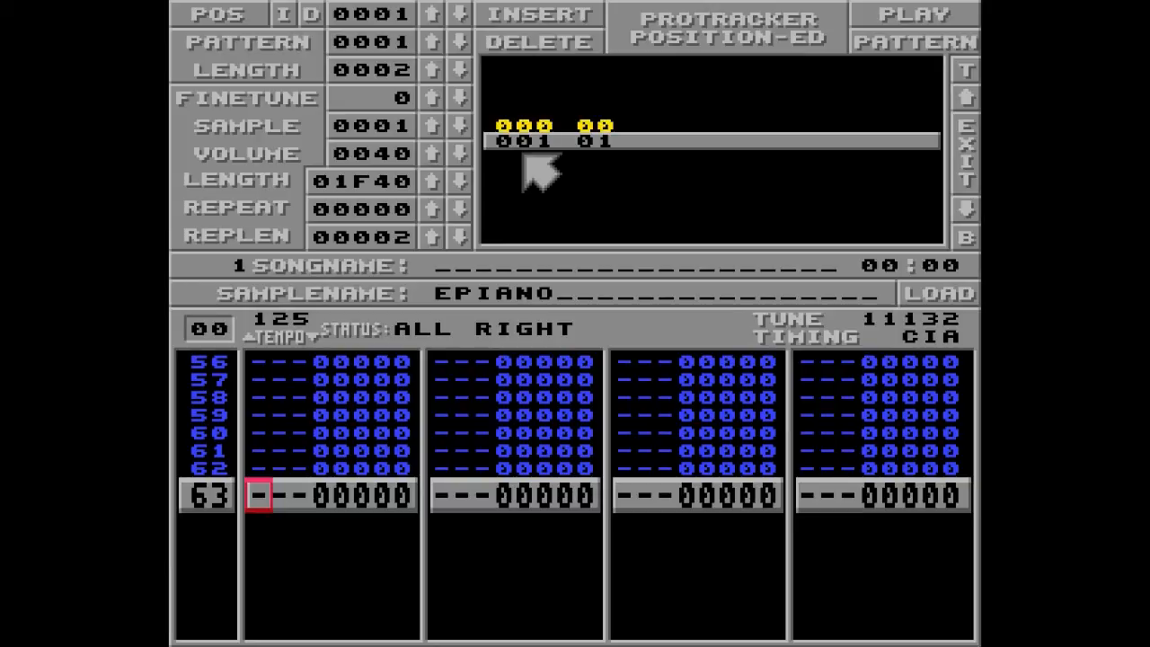
pyautogui.moveTo(758, 165)
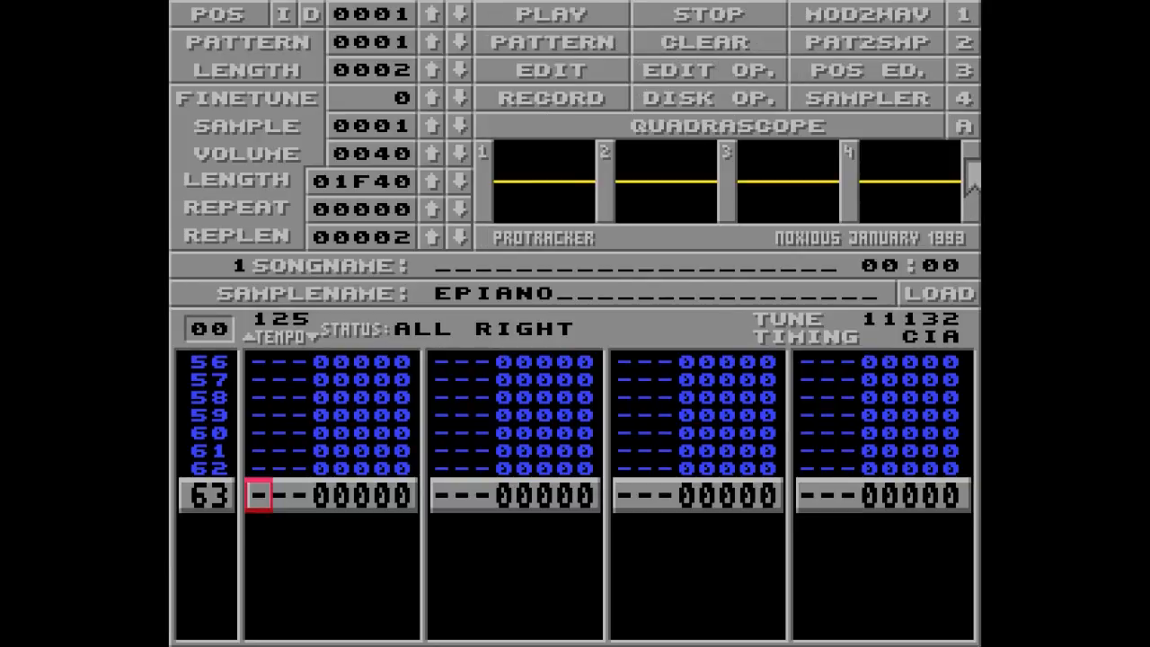
pyautogui.moveTo(485, 33)
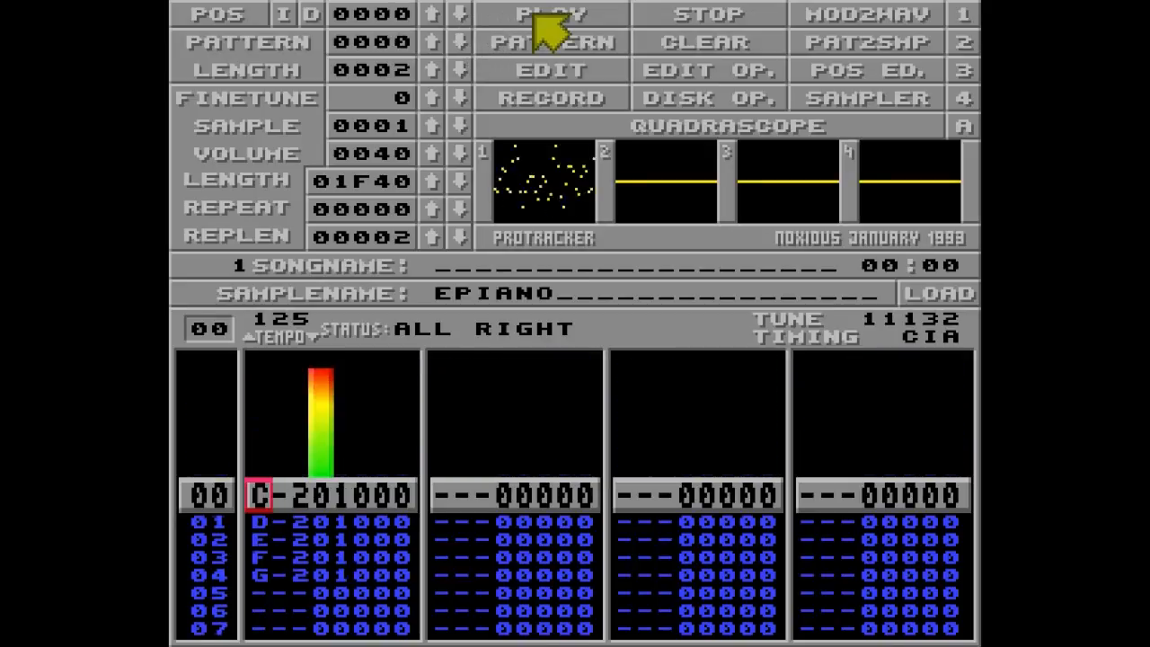
pyautogui.click(550, 15)
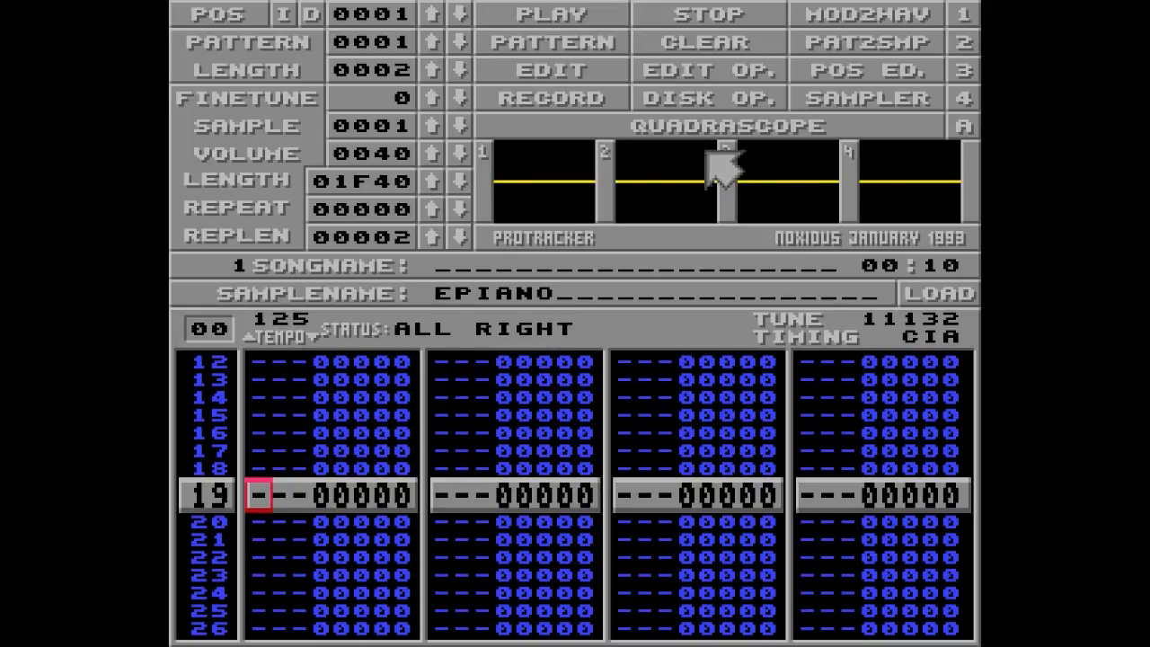
pyautogui.moveTo(597, 189)
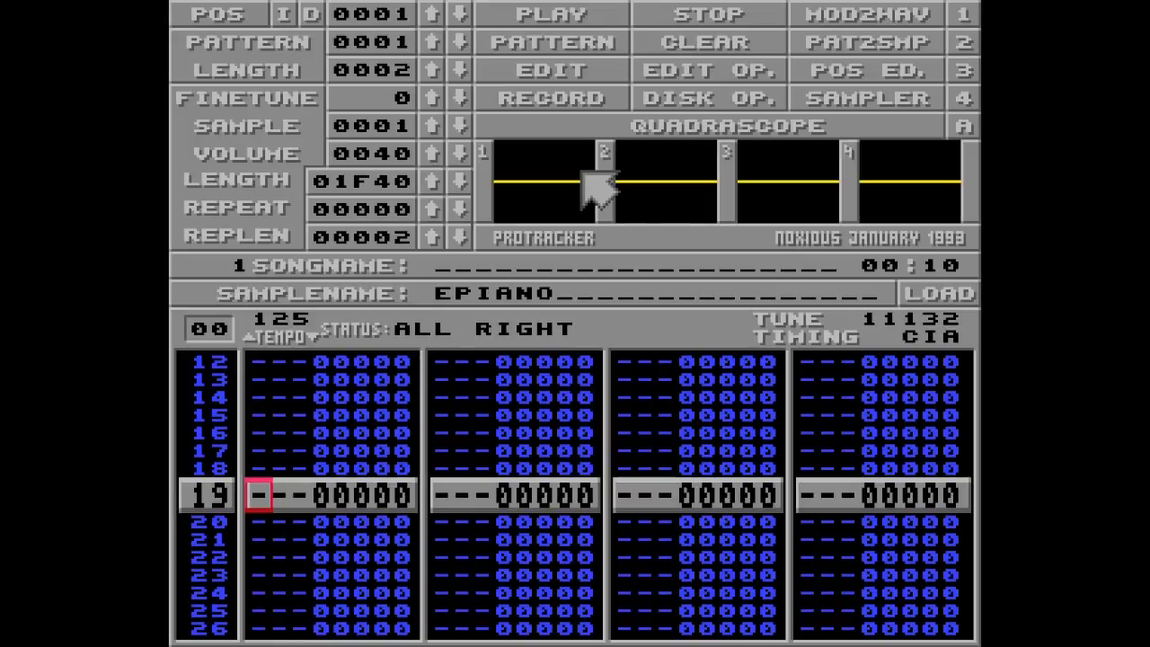
pyautogui.moveTo(679, 202)
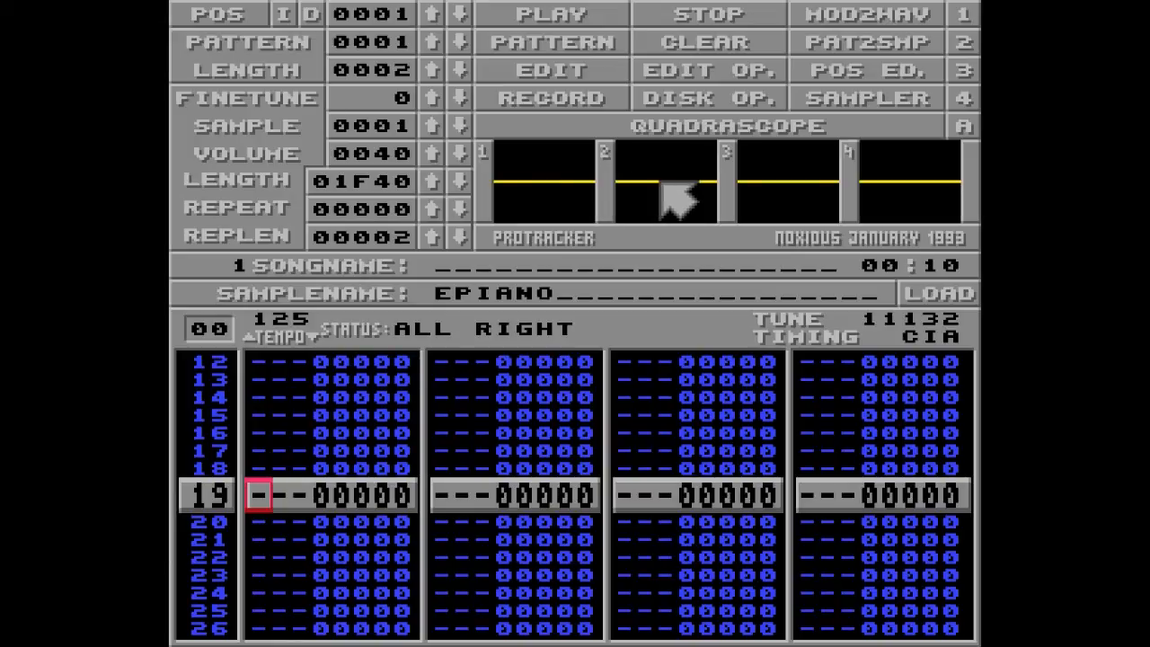